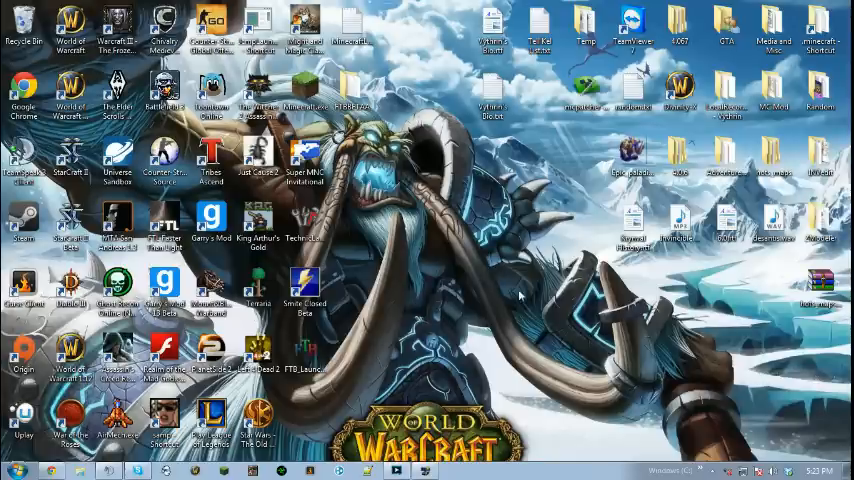
# - Advance the desktop slideshow to the next World of Warcraft wallpaper, the purple-magic sorceress
pyautogui.rightClick(520, 293)
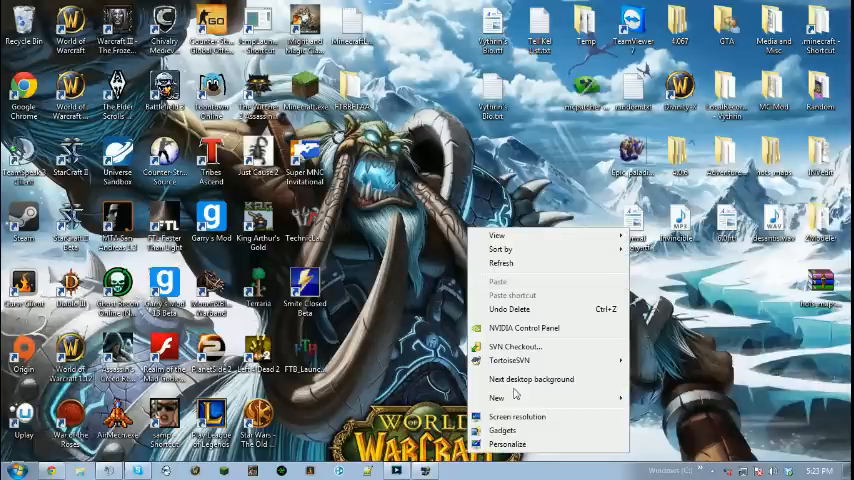
pyautogui.click(532, 379)
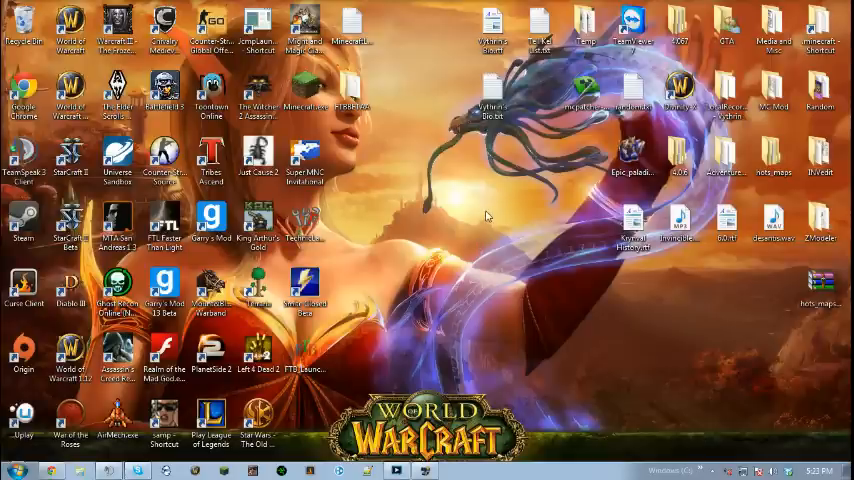
pyautogui.moveTo(483, 183)
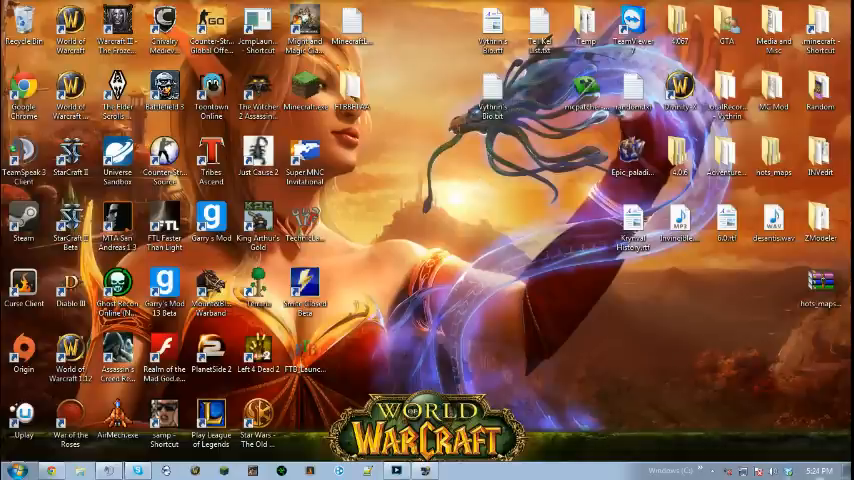
pyautogui.click(819, 470)
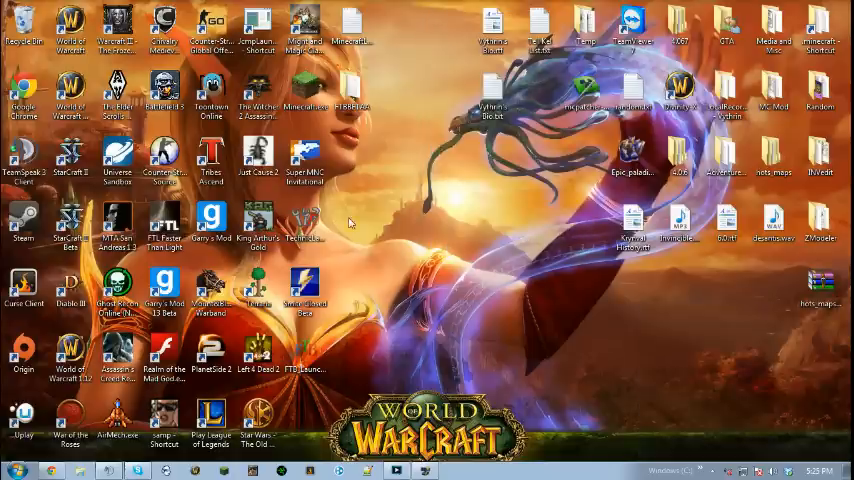
pyautogui.click(792, 470)
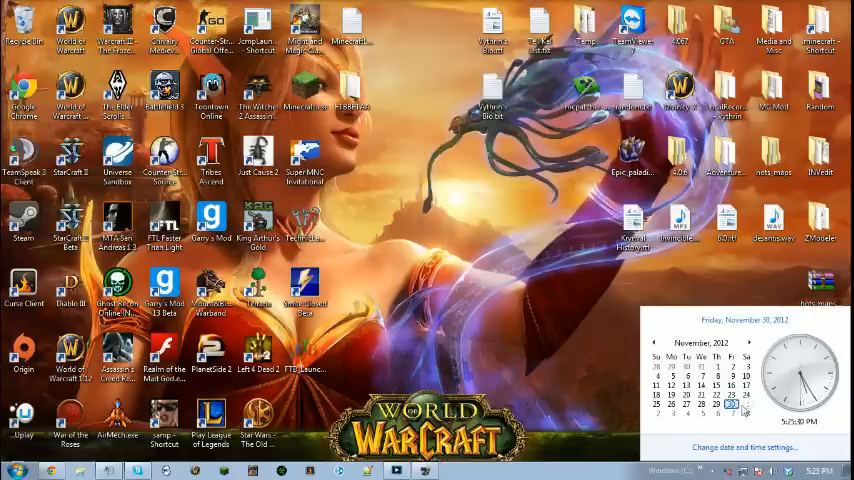
pyautogui.click(749, 342)
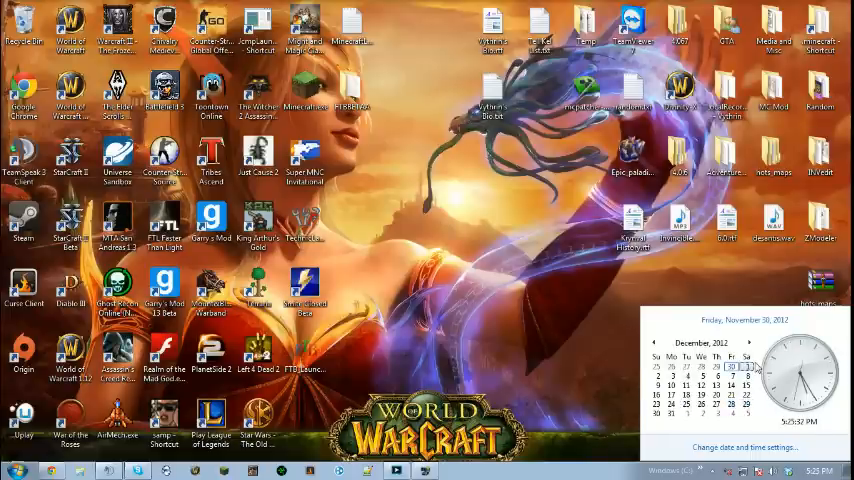
pyautogui.click(463, 340)
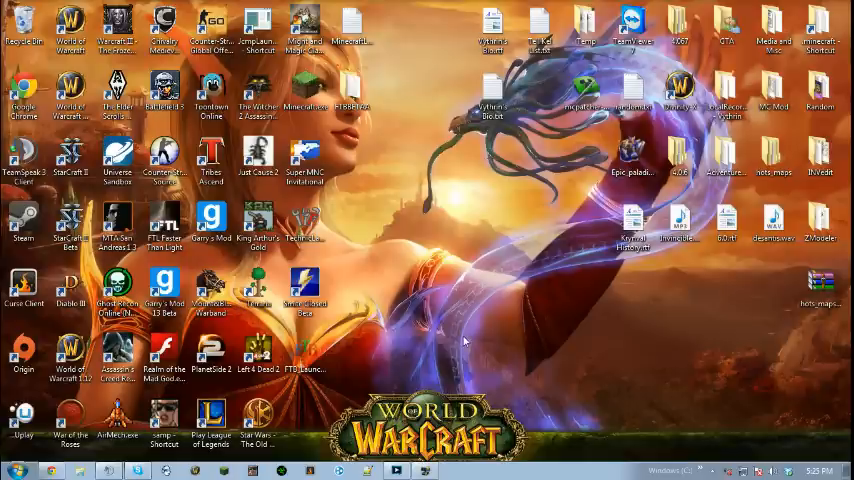
pyautogui.moveTo(570, 230)
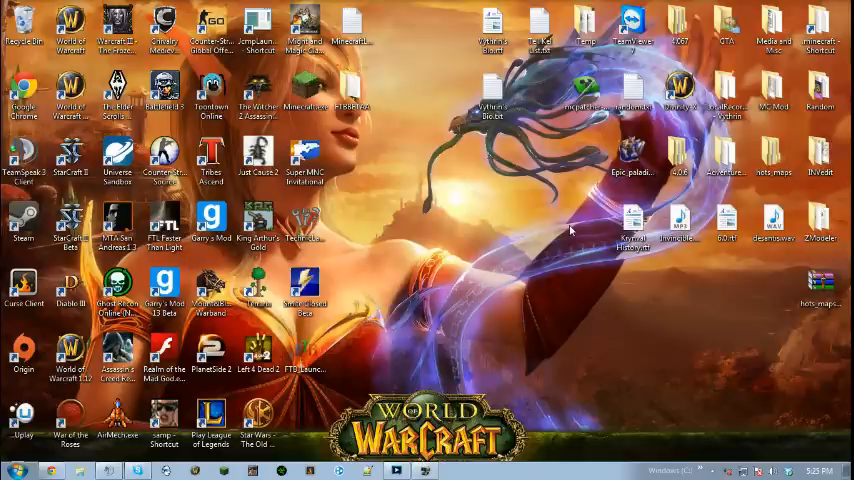
pyautogui.moveTo(437, 177)
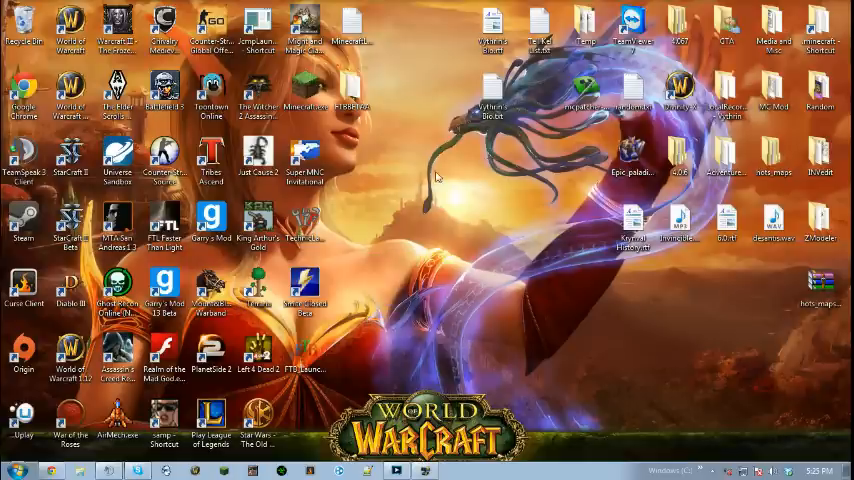